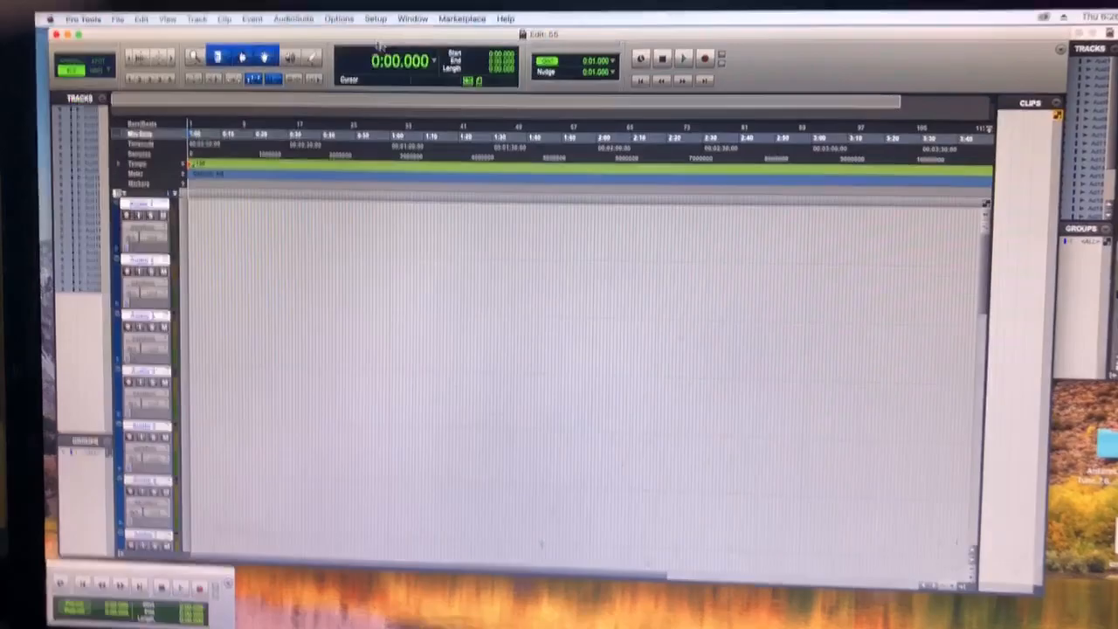
Show the AudioSuite menu's list of plugin categories over the empty Edit window
click(380, 24)
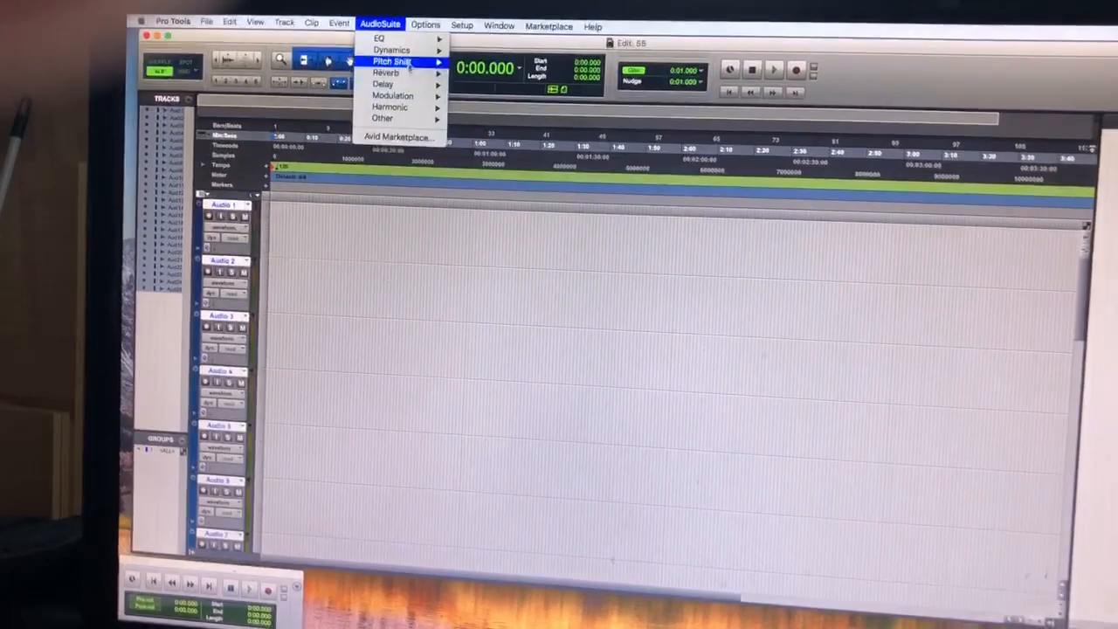